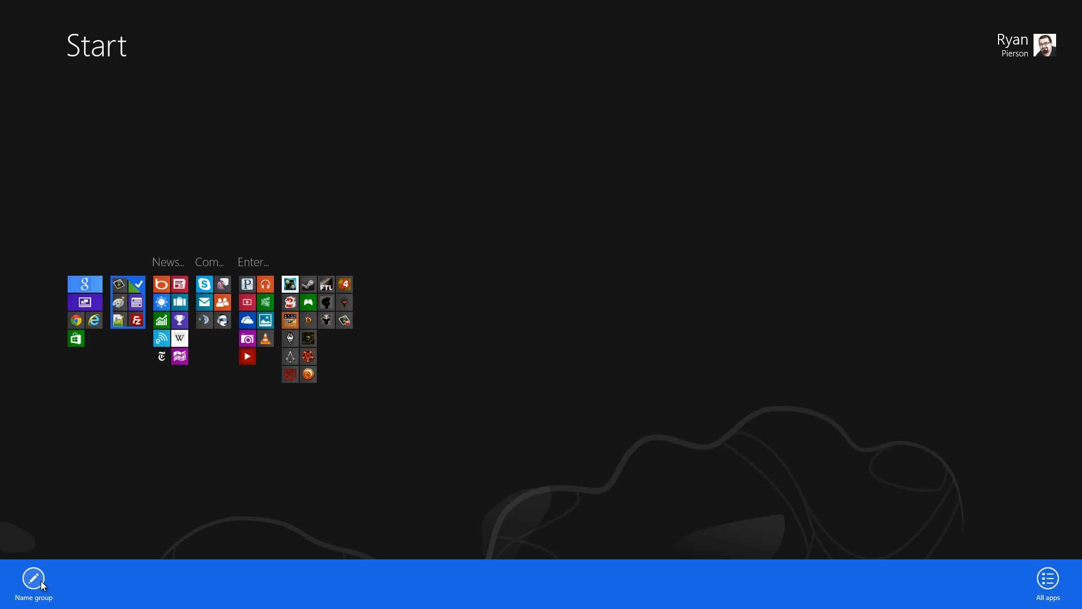
# Name the tile group containing Camtasia, Evernote, Paint and FileZilla 'Productivity'.
pyautogui.click(32, 578)
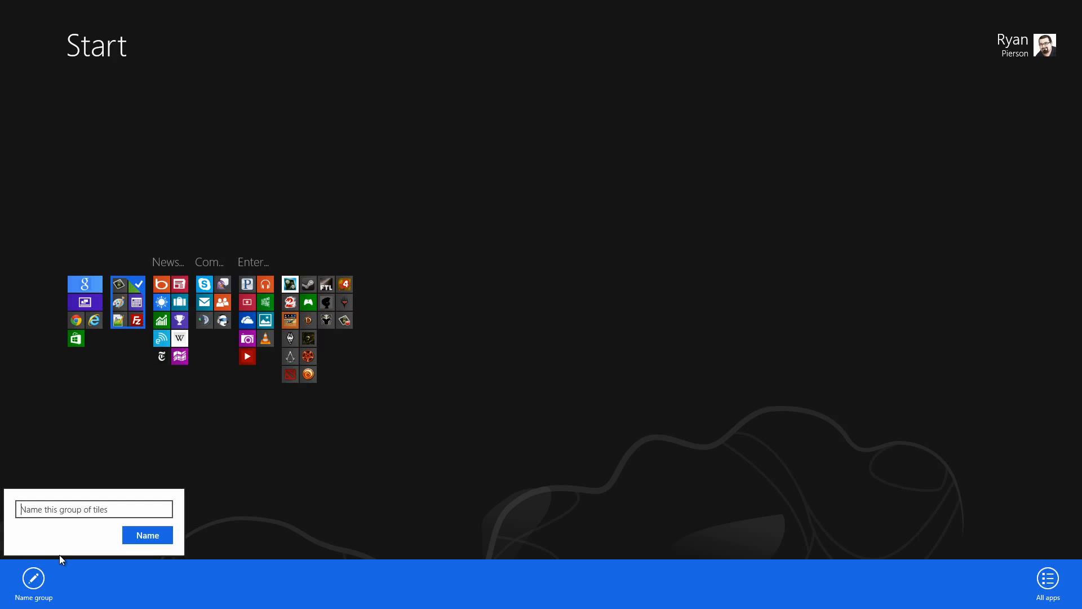
pyautogui.write('Productivity')
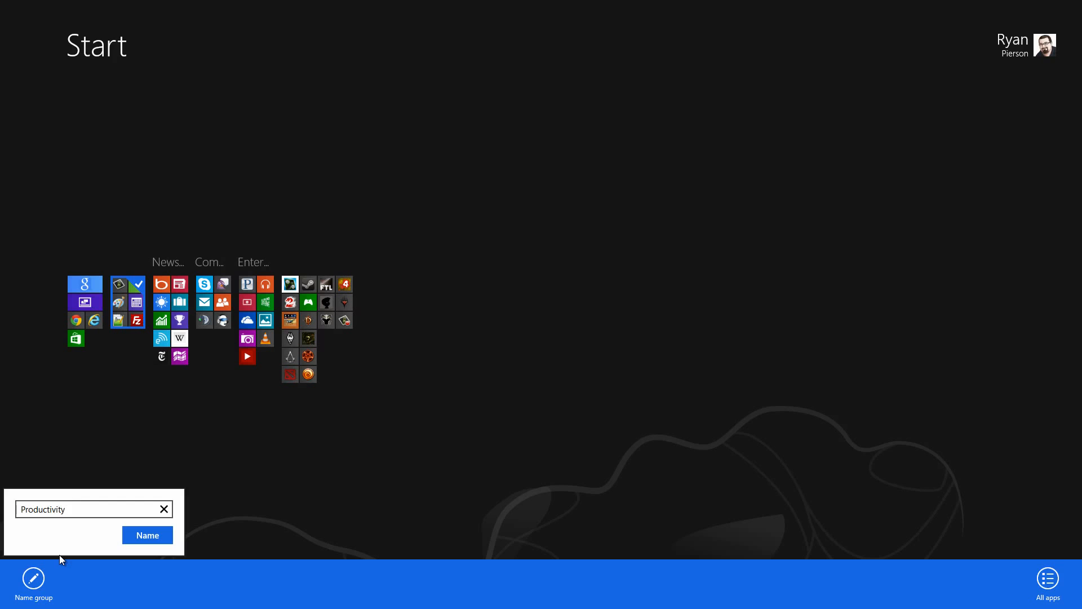
pyautogui.click(147, 535)
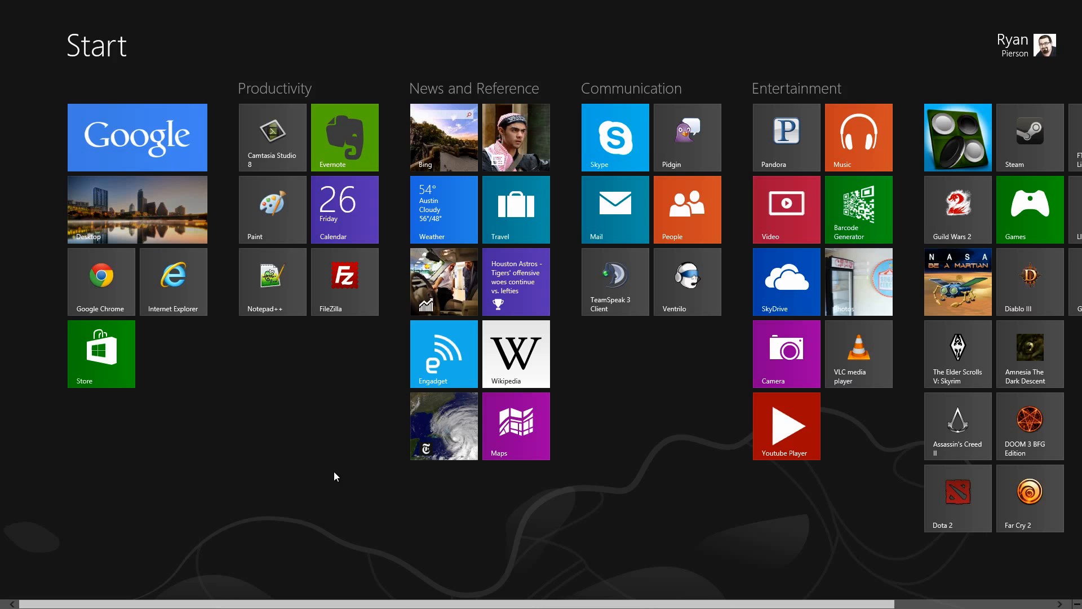
pyautogui.moveTo(344, 79)
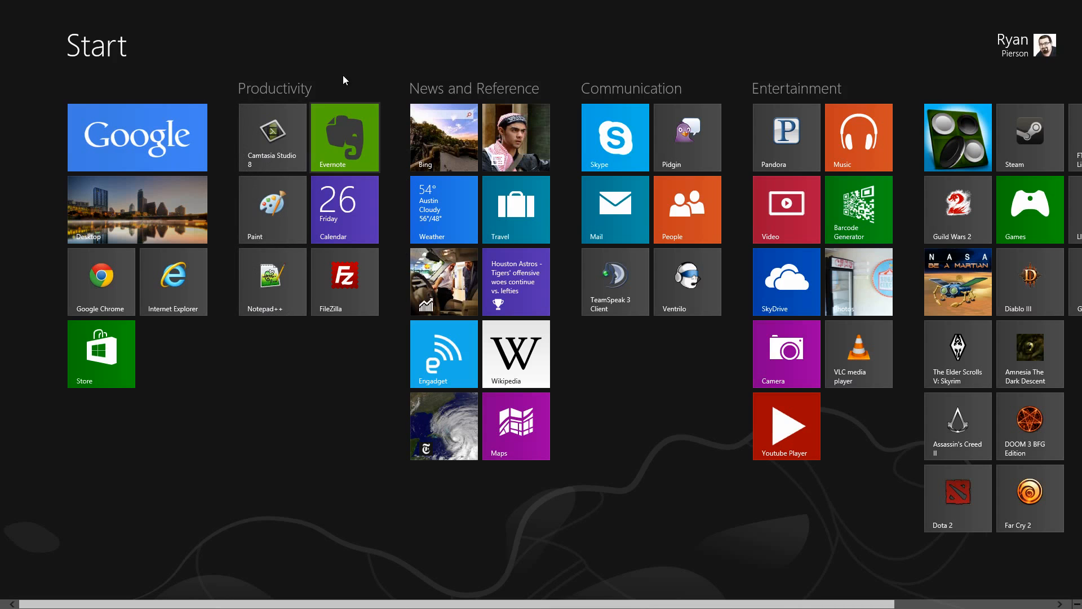
pyautogui.moveTo(275, 221)
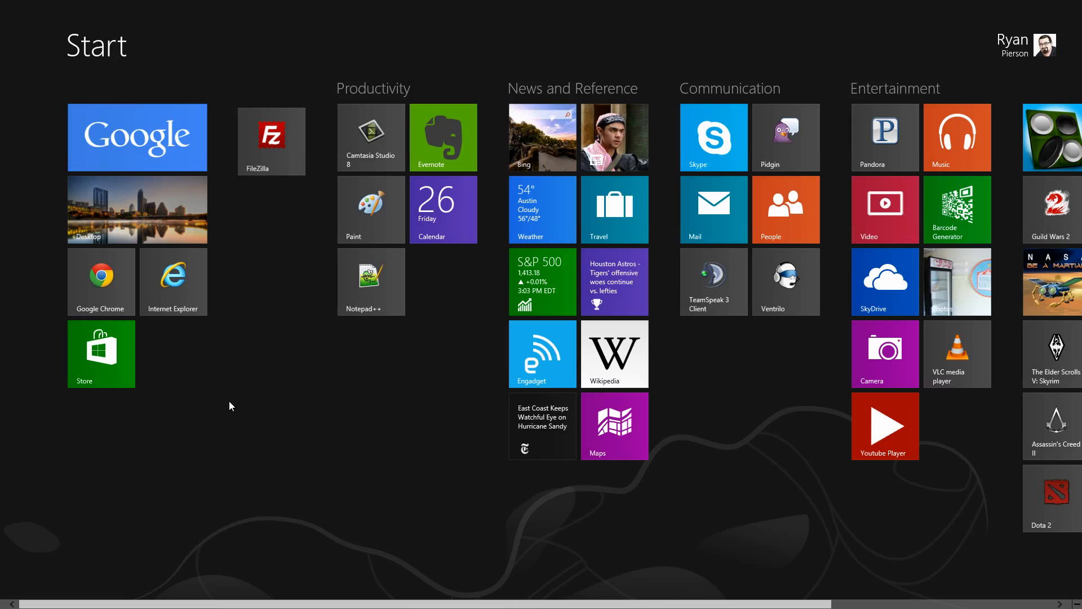
pyautogui.hscroll(3)
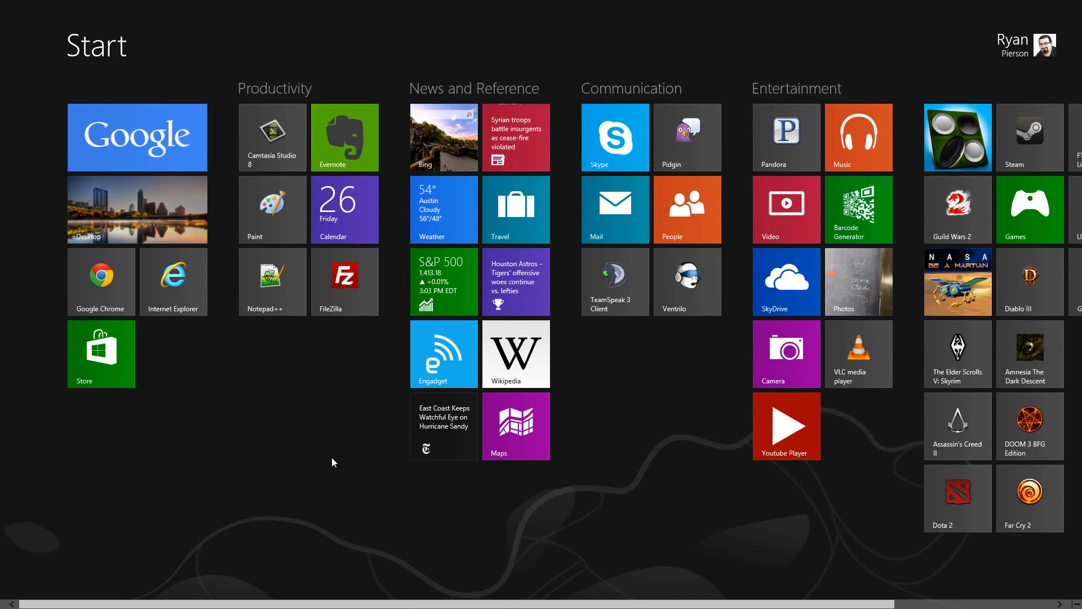